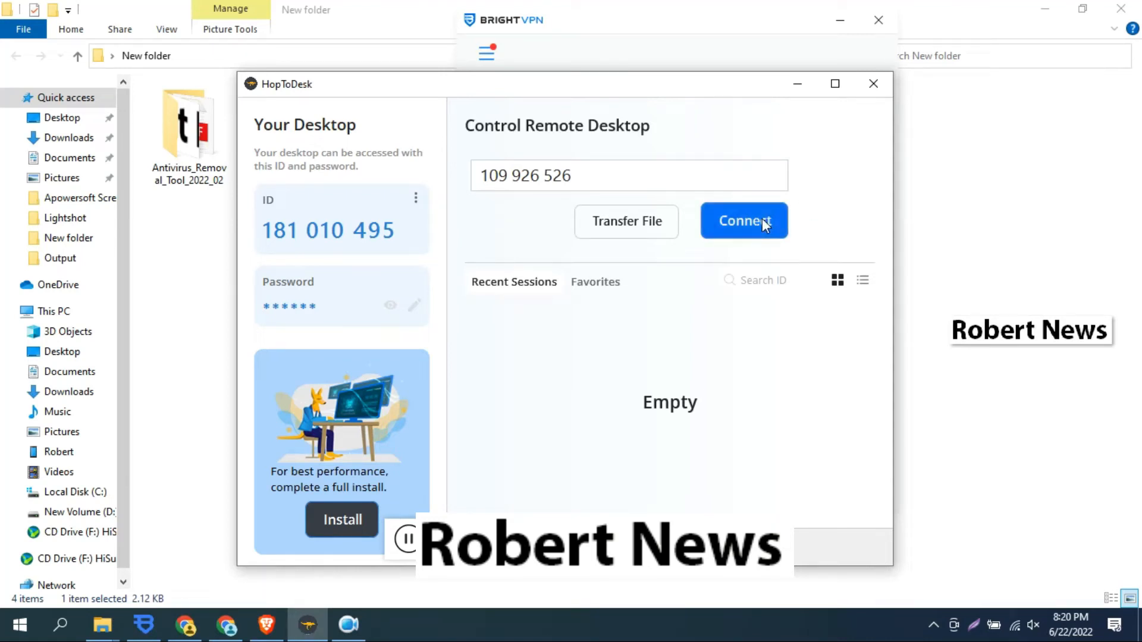
pyautogui.click(743, 221)
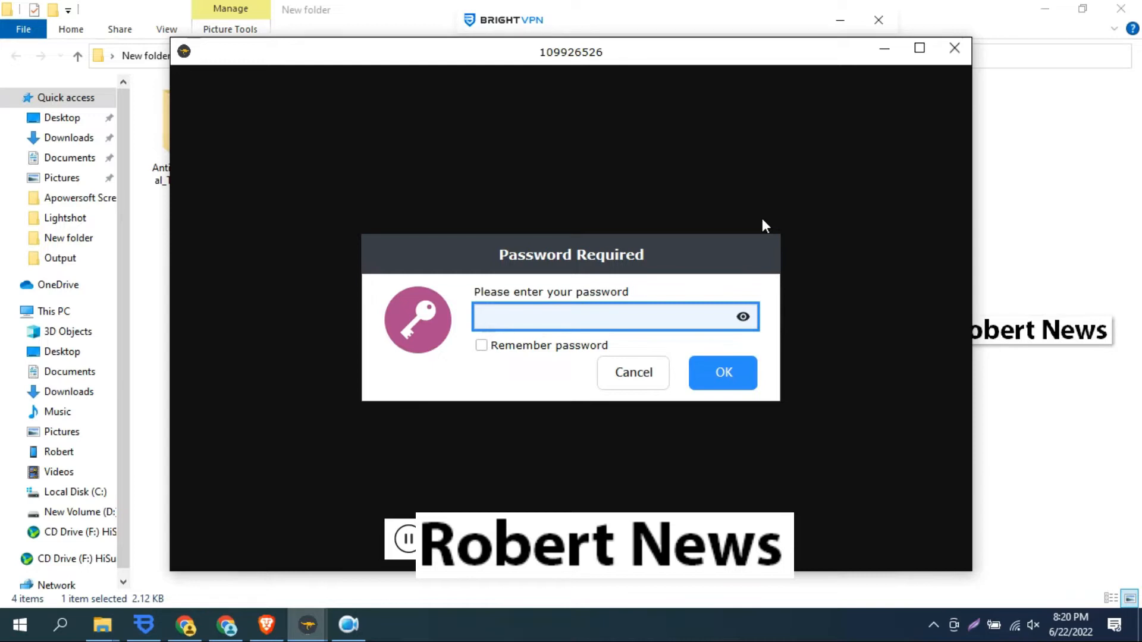
pyautogui.click(614, 316)
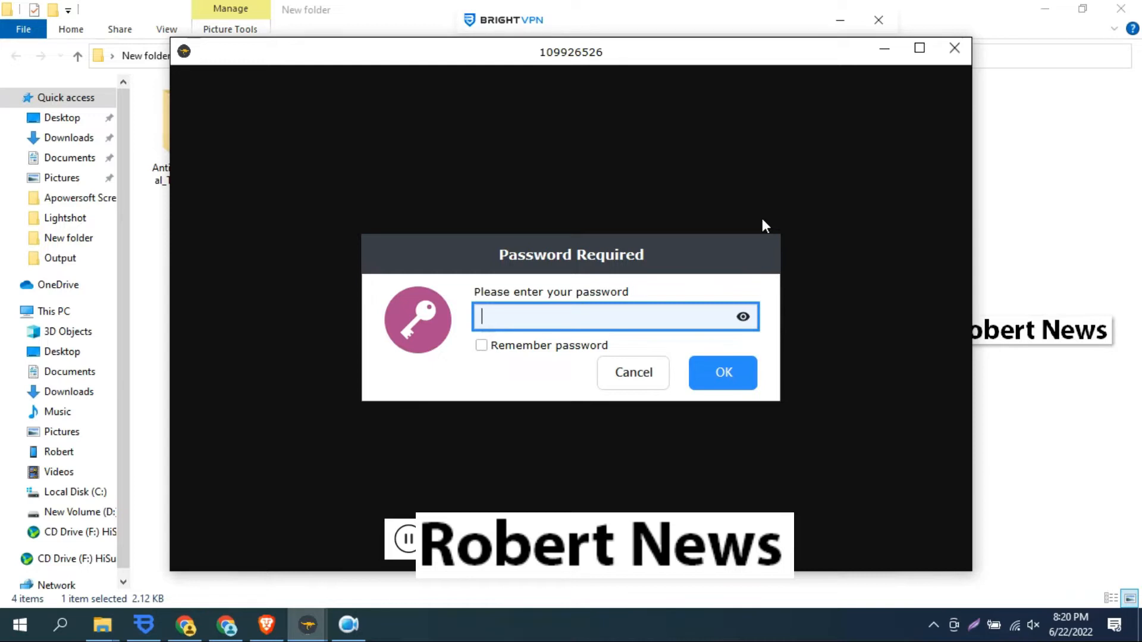
pyautogui.write('•')
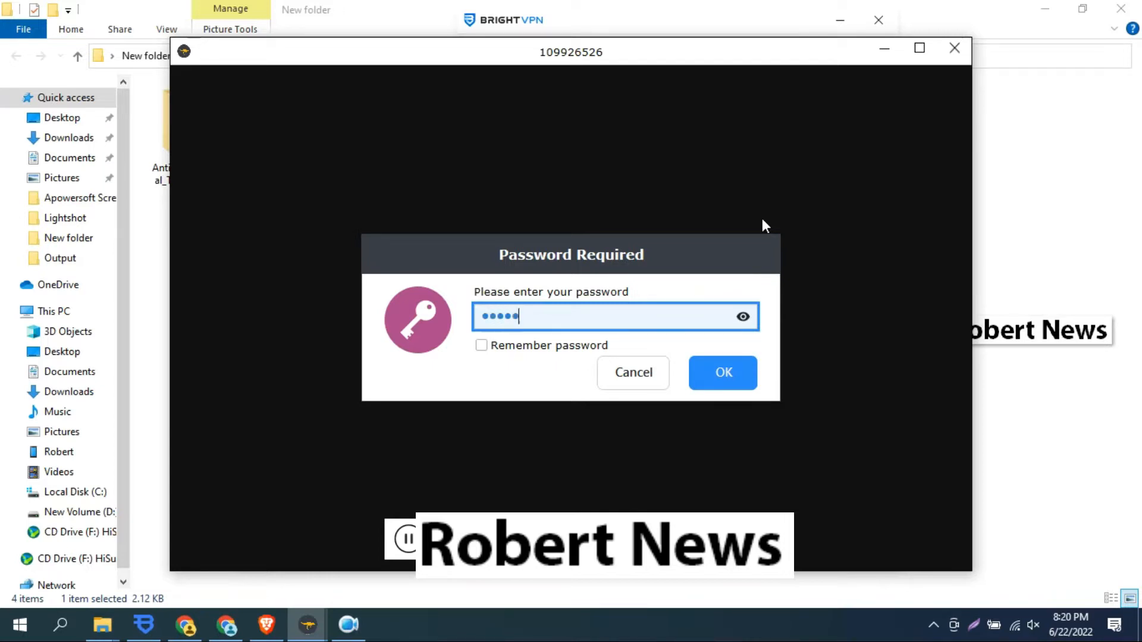
pyautogui.click(722, 372)
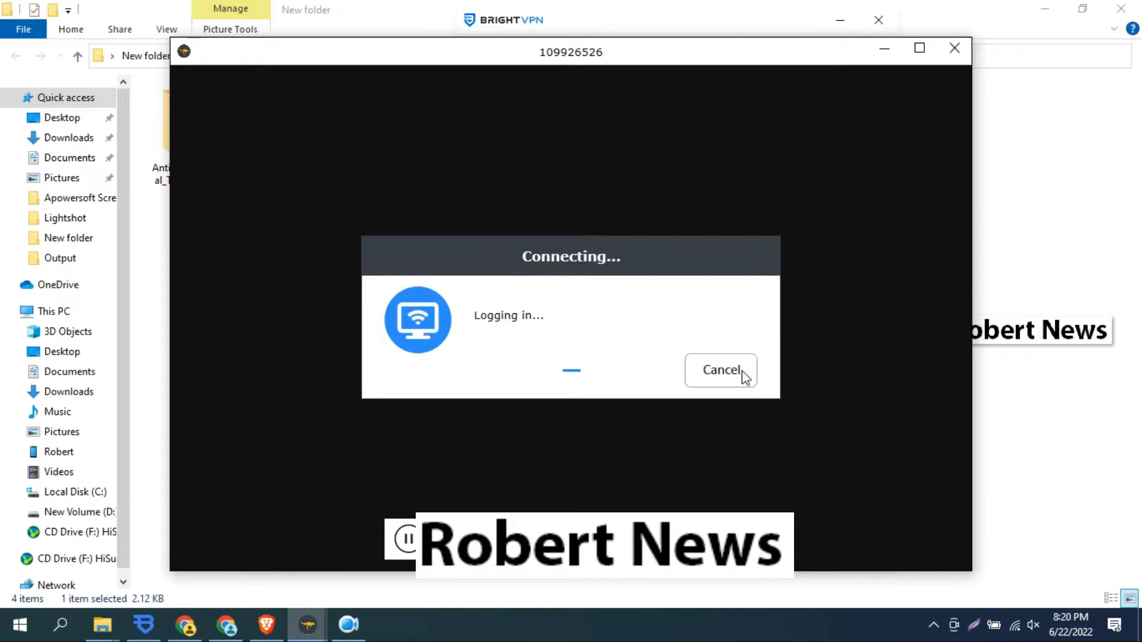
pyautogui.click(720, 370)
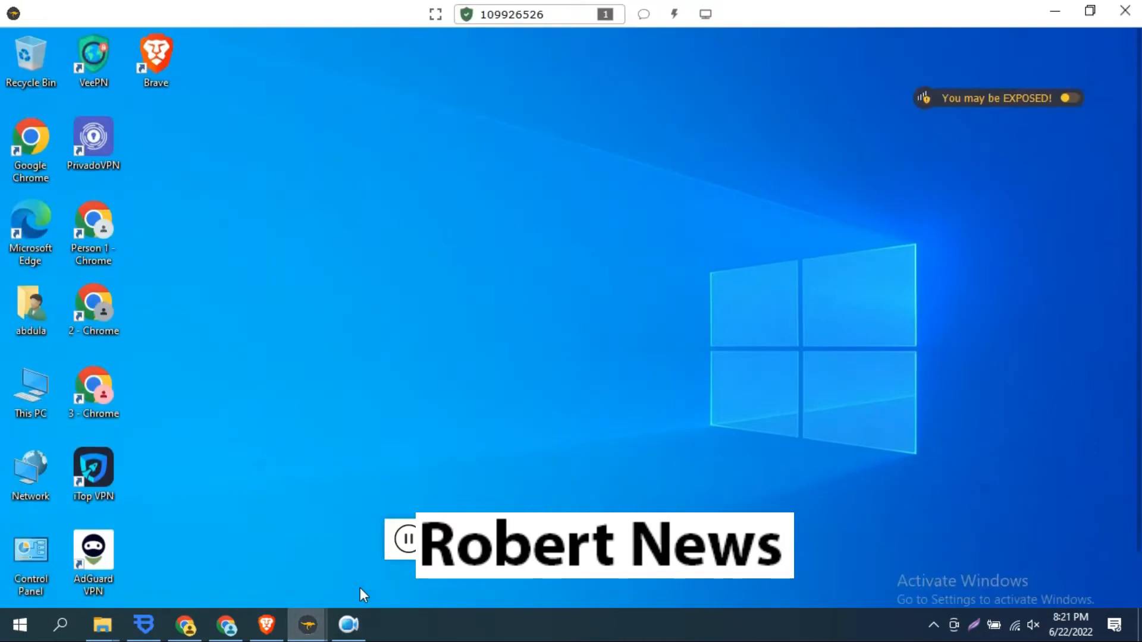
pyautogui.moveTo(3, 378)
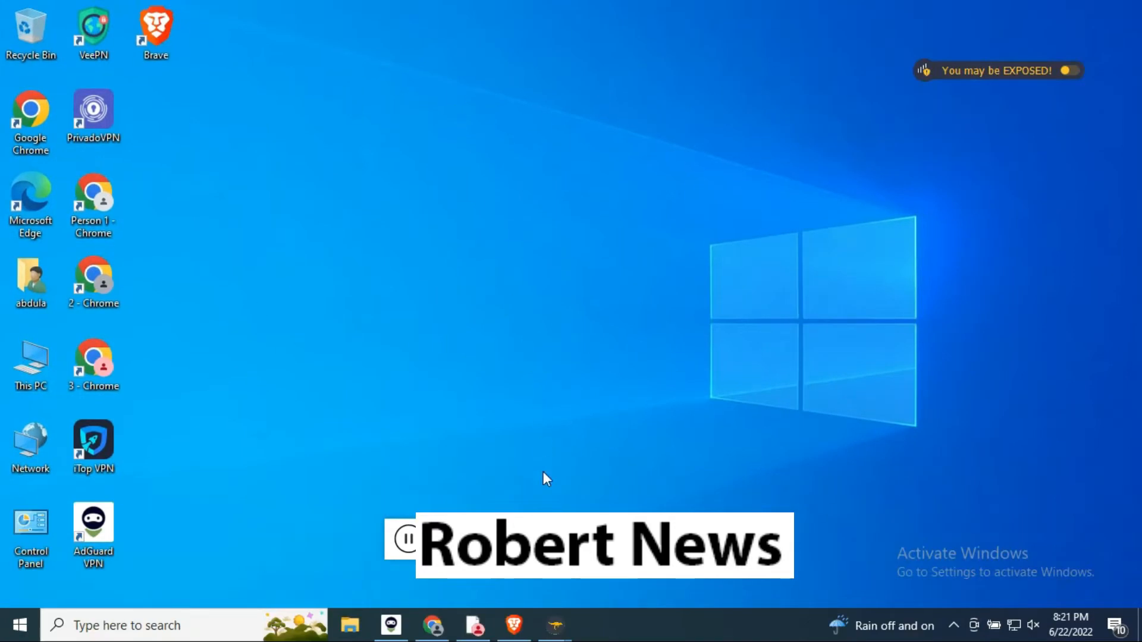
# Review the incoming connection's details on the host PC and disconnect the session.
pyautogui.click(554, 624)
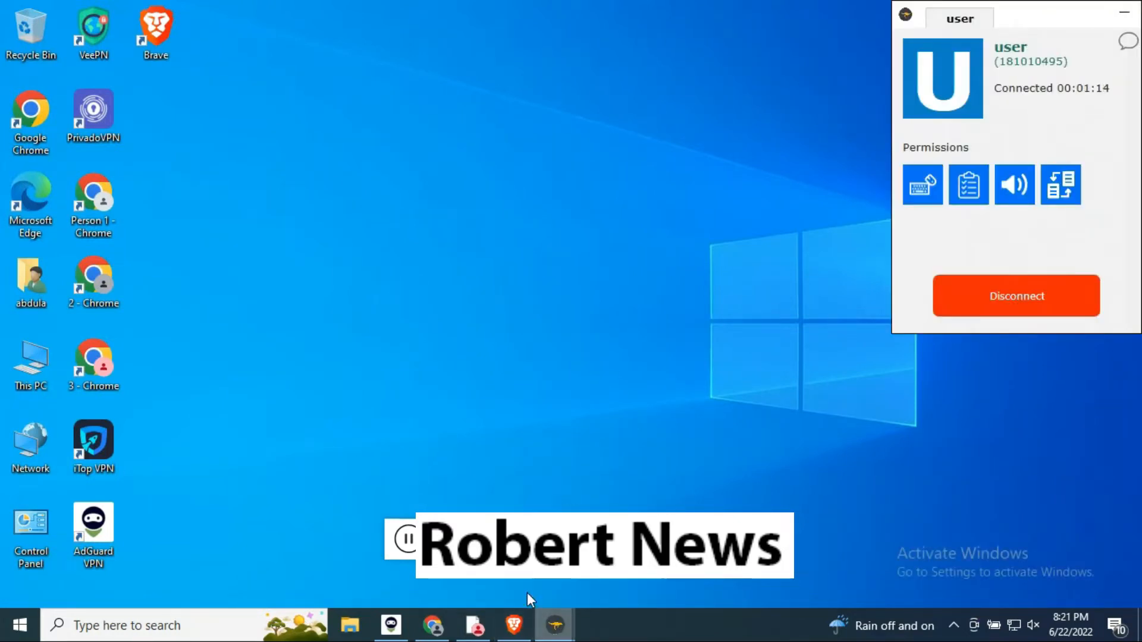
pyautogui.click(554, 624)
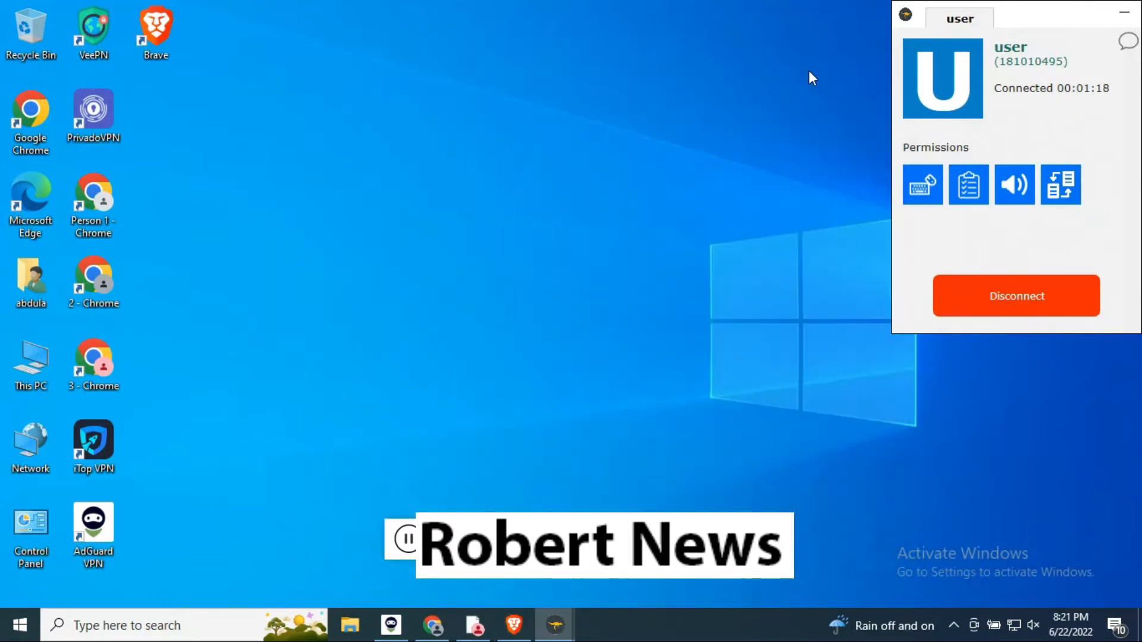
pyautogui.moveTo(922, 184)
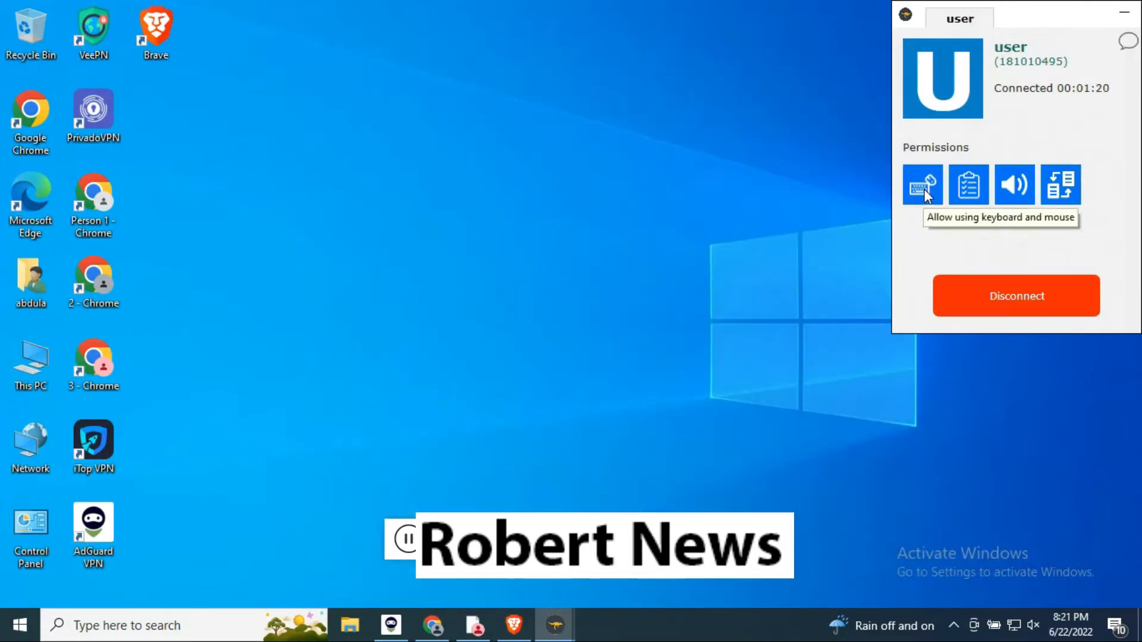
pyautogui.moveTo(1013, 191)
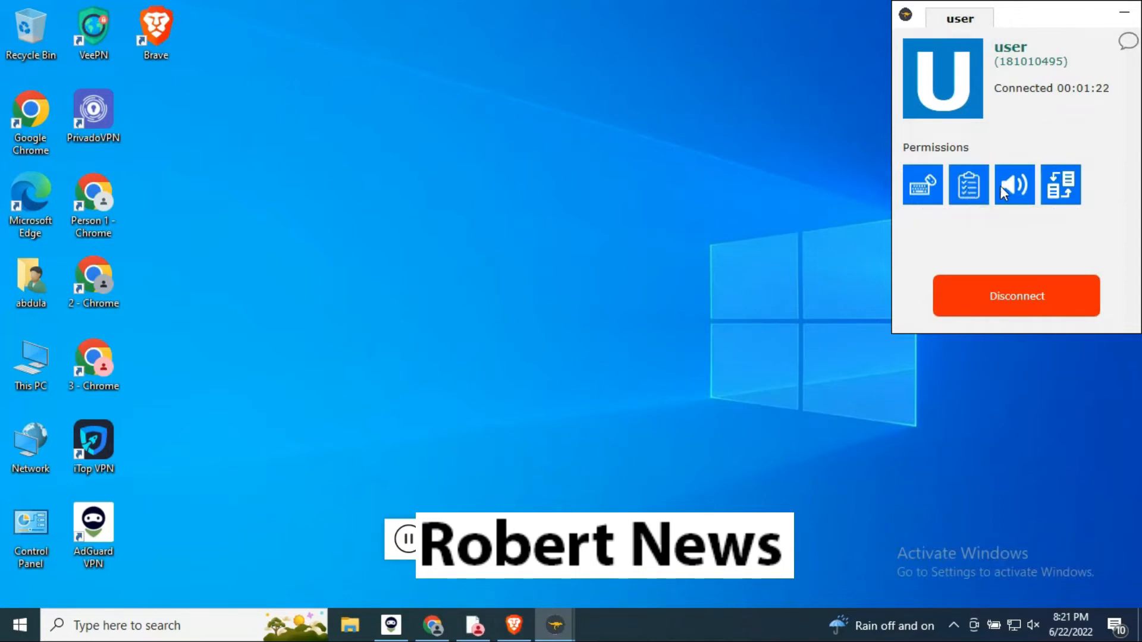
pyautogui.moveTo(1032, 13)
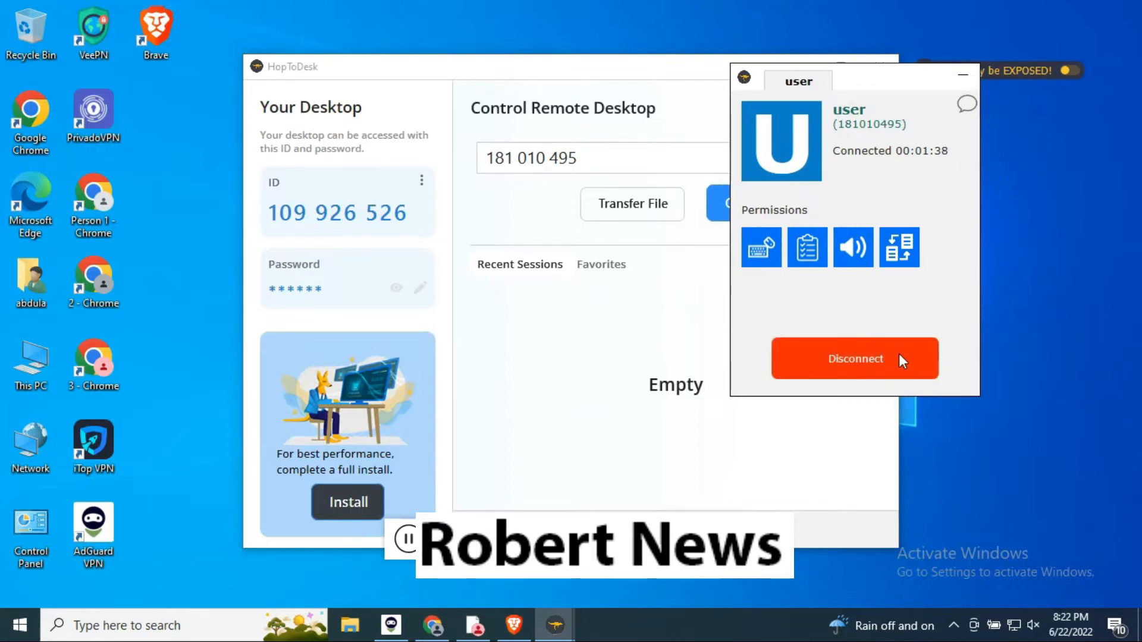
pyautogui.click(854, 358)
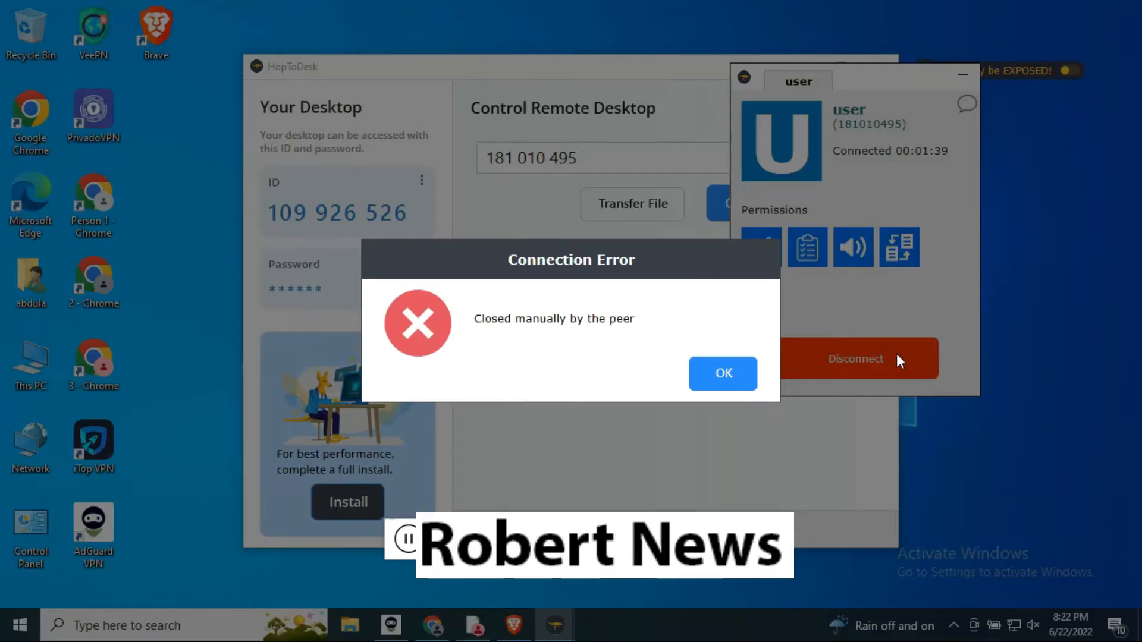
pyautogui.click(721, 374)
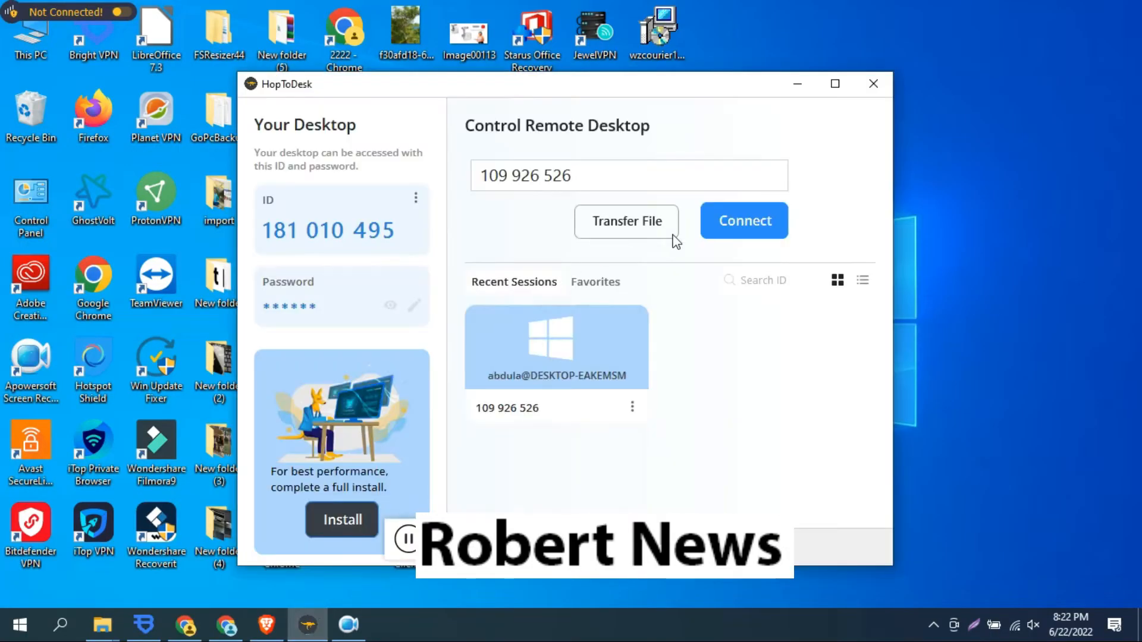
pyautogui.click(744, 221)
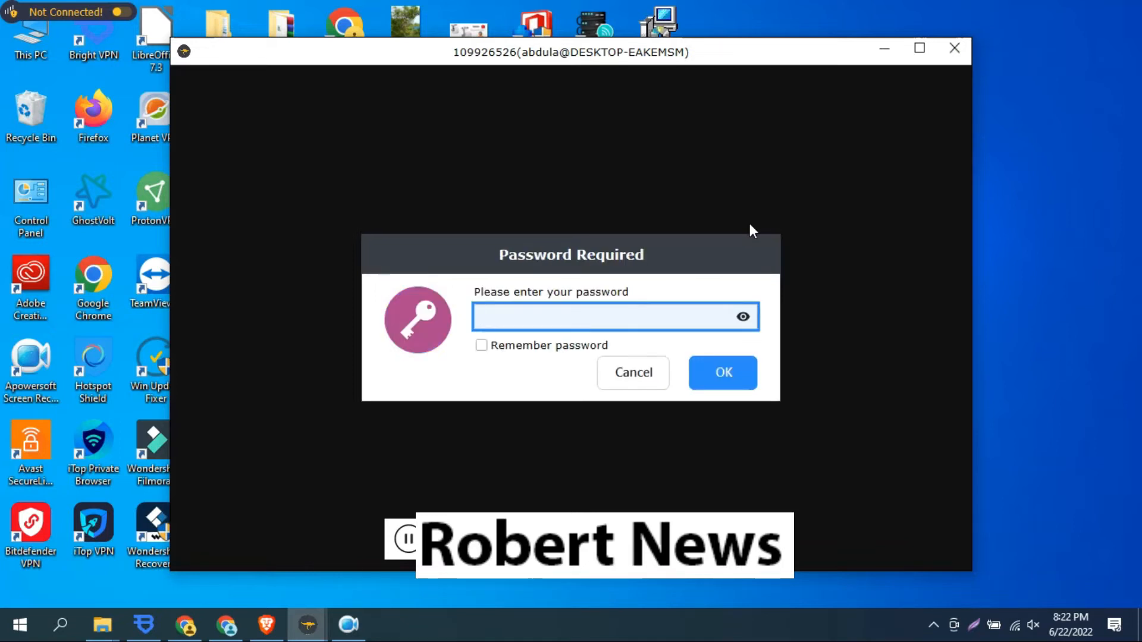
pyautogui.moveTo(738, 241)
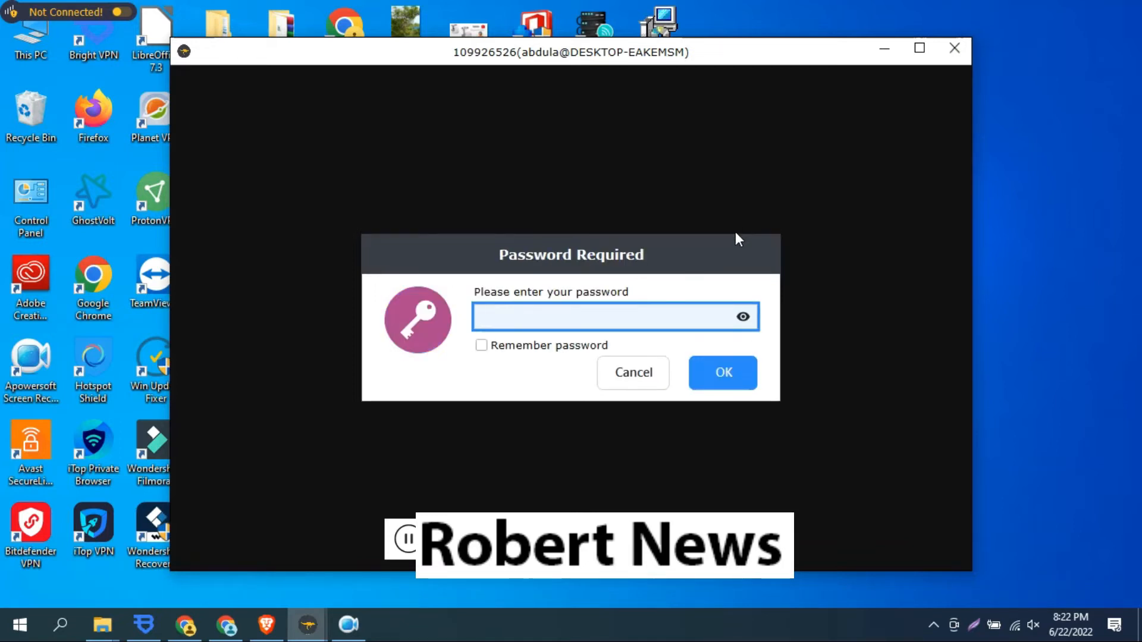
pyautogui.click(722, 373)
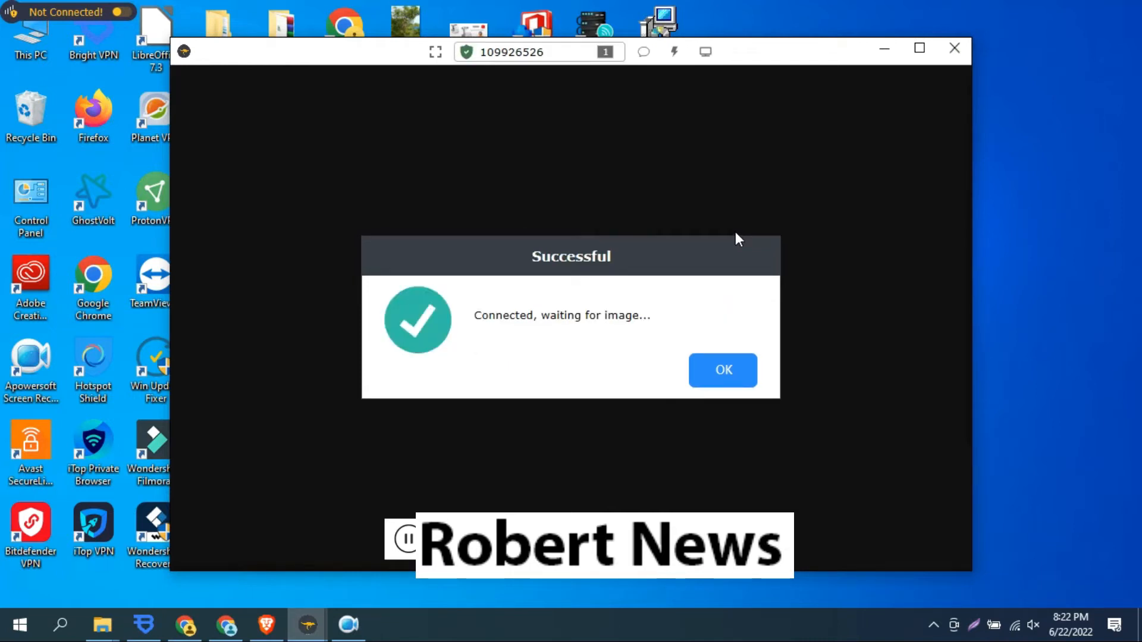
pyautogui.click(722, 370)
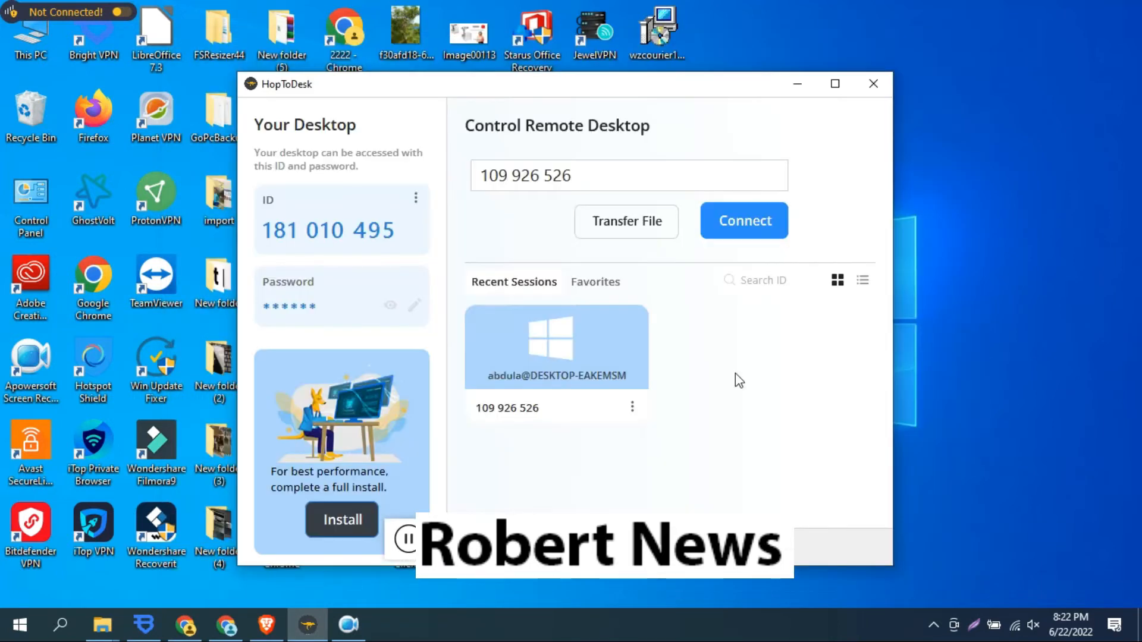
pyautogui.moveTo(682, 206)
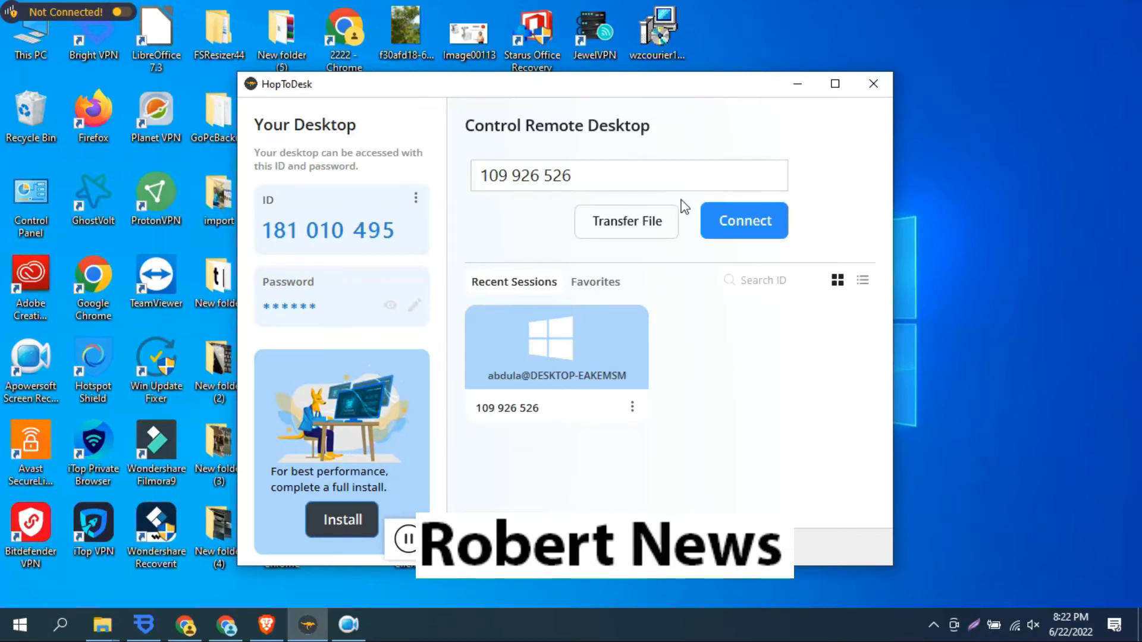
pyautogui.click(743, 220)
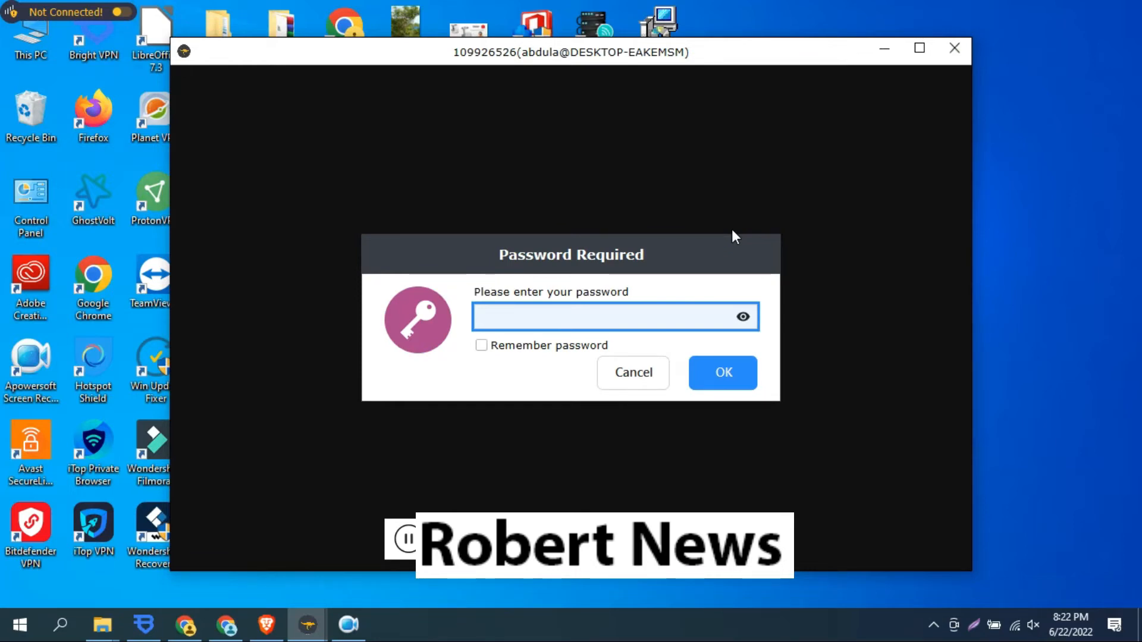
# Start the session so 109 926 526 lands in Recent Sessions, then open file transfer from its tile.
pyautogui.click(721, 373)
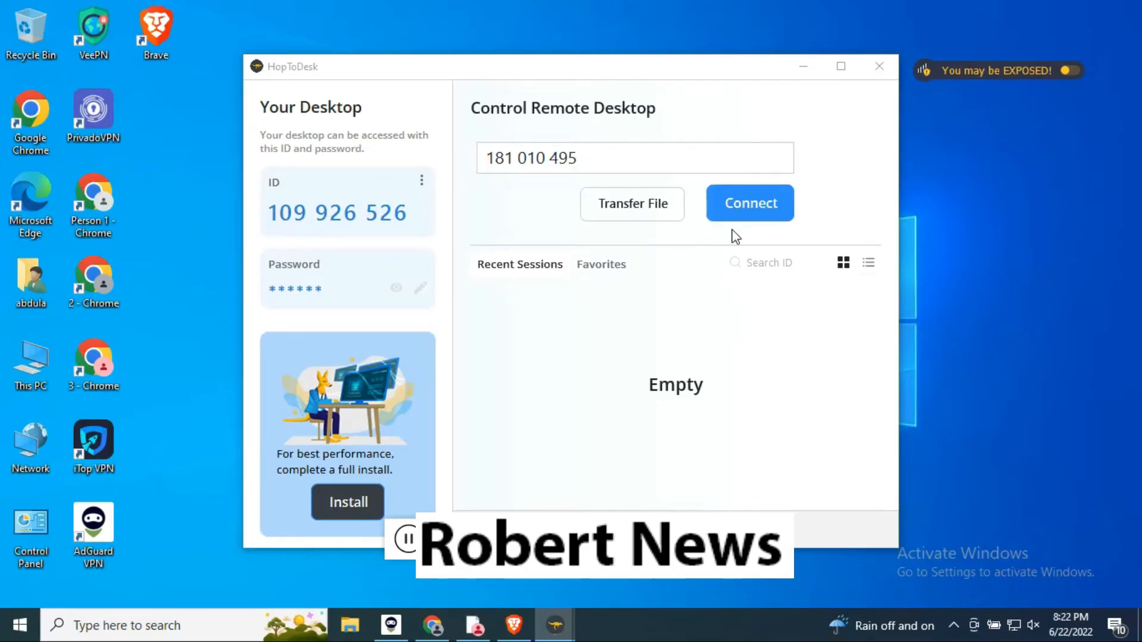
pyautogui.moveTo(732, 254)
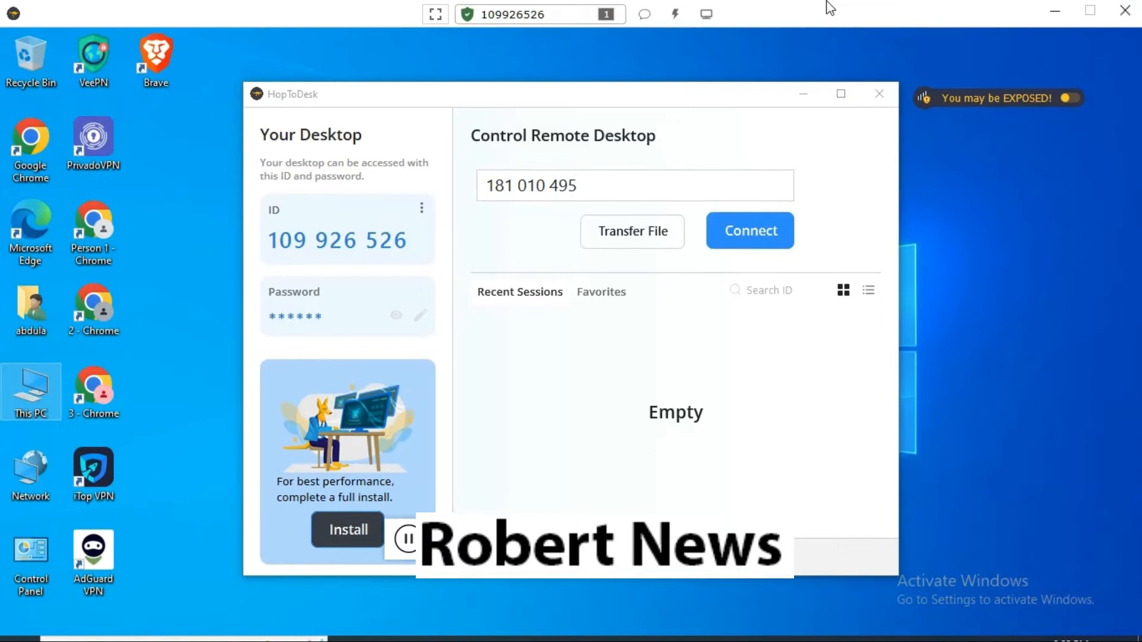
pyautogui.click(748, 230)
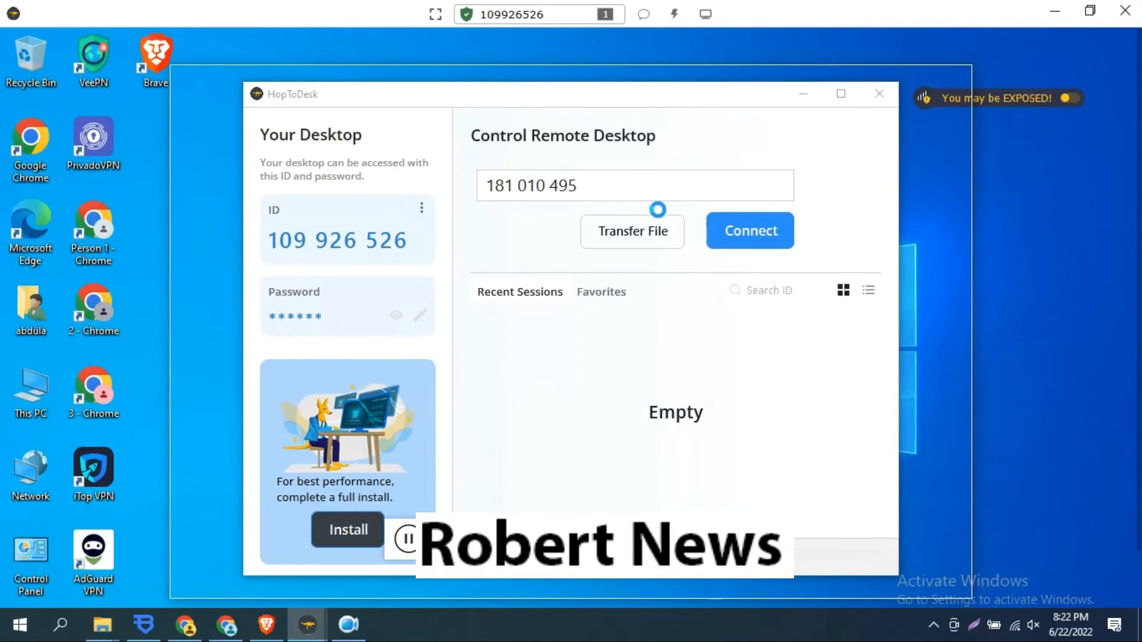
pyautogui.click(632, 231)
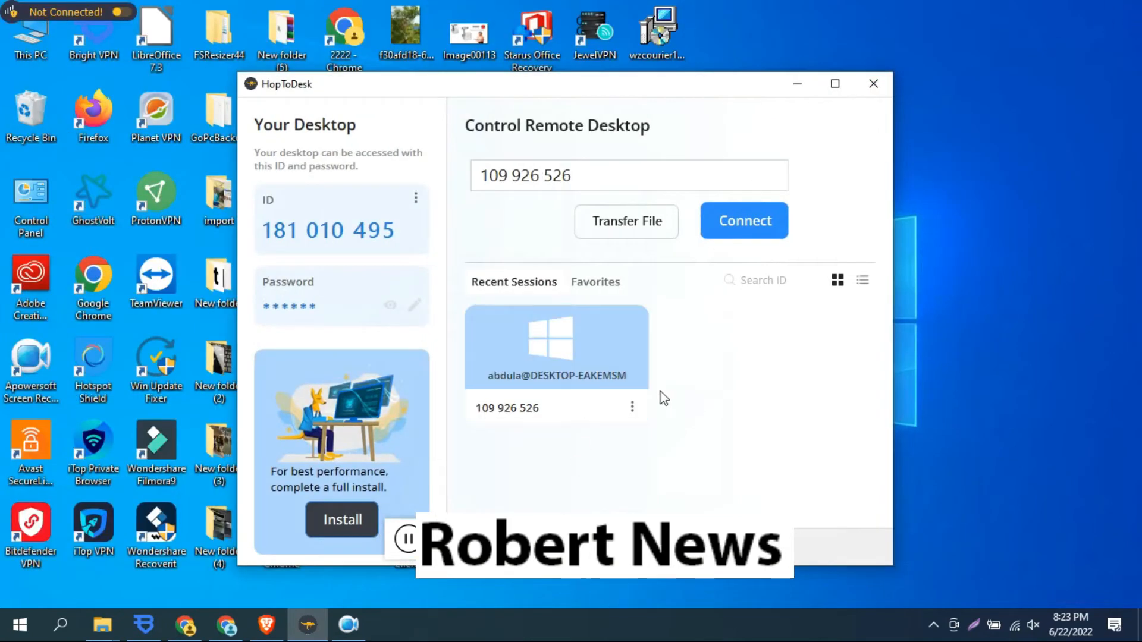
pyautogui.click(625, 221)
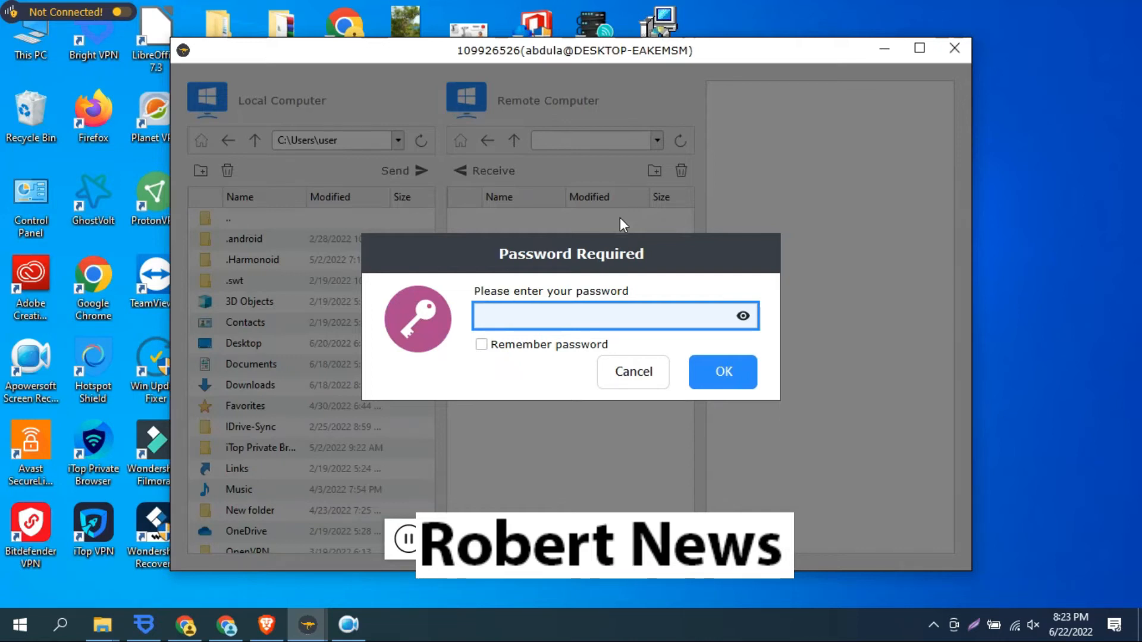
# Fill in the remote PC's access password for the file transfer, not yet submitted.
pyautogui.write('•')
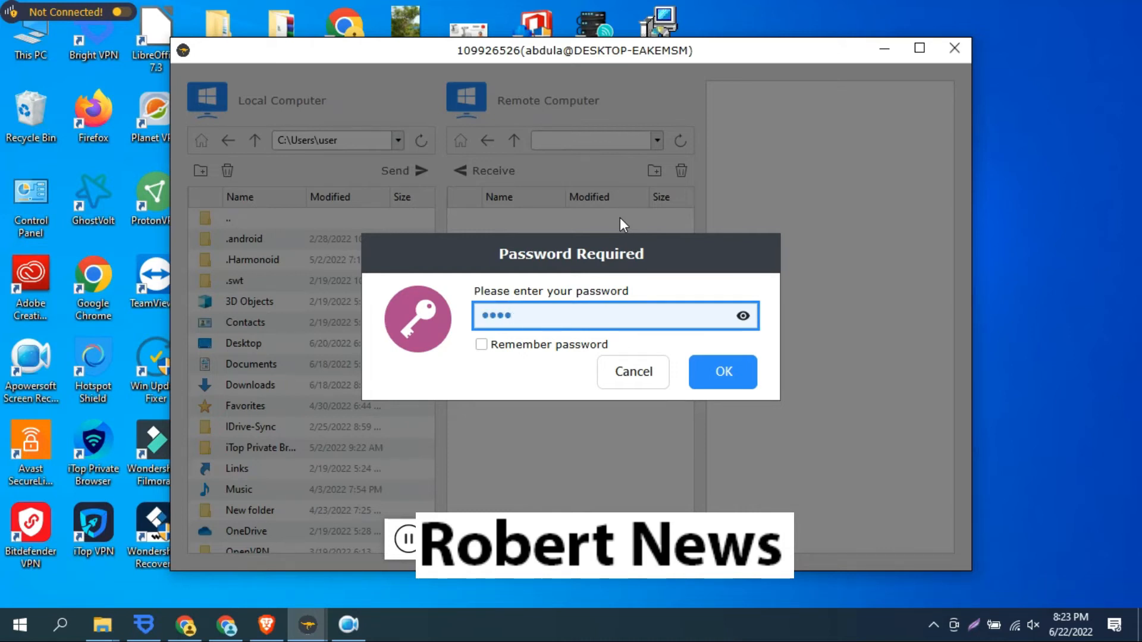
pyautogui.write('••')
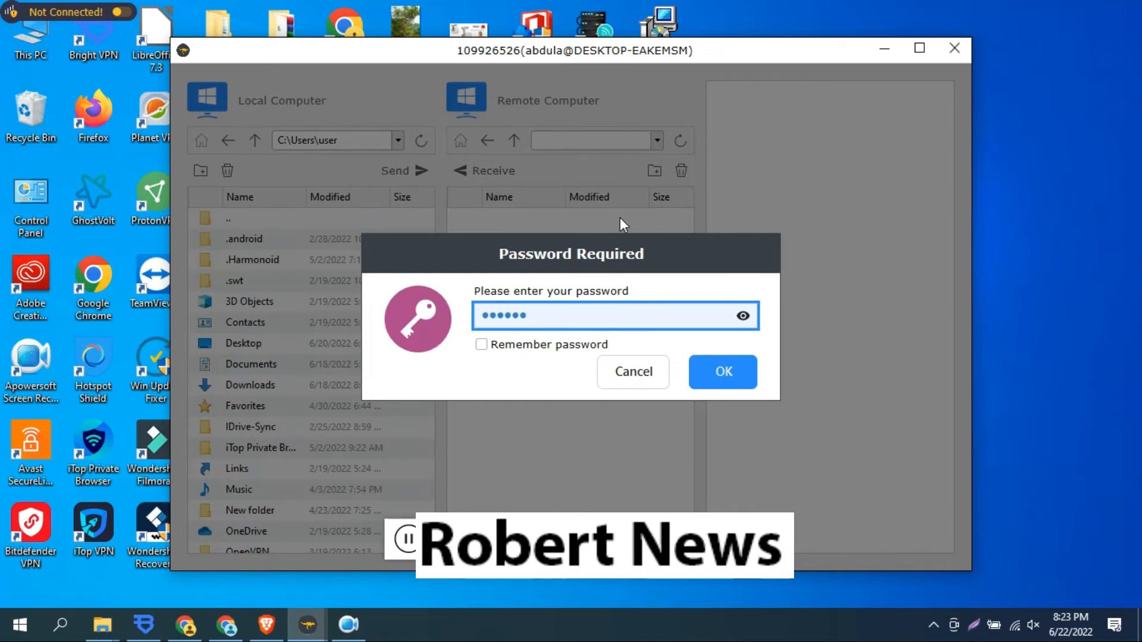
# Log in, browse to the local Desktop and send its 'import' folder to the remote user folder.
pyautogui.click(722, 371)
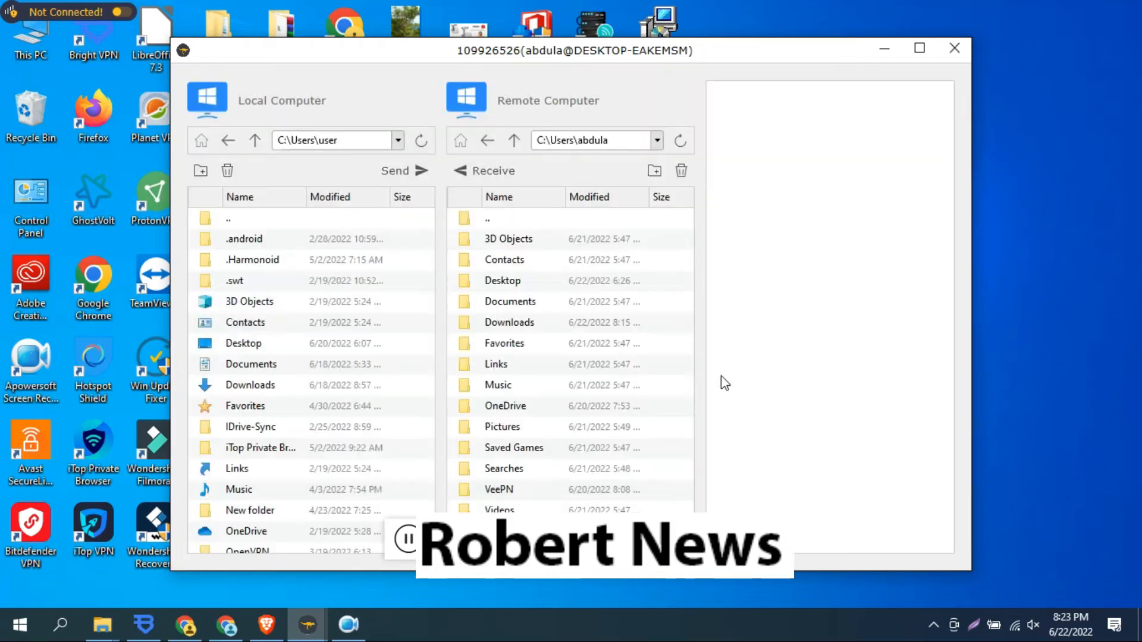
pyautogui.moveTo(406, 281)
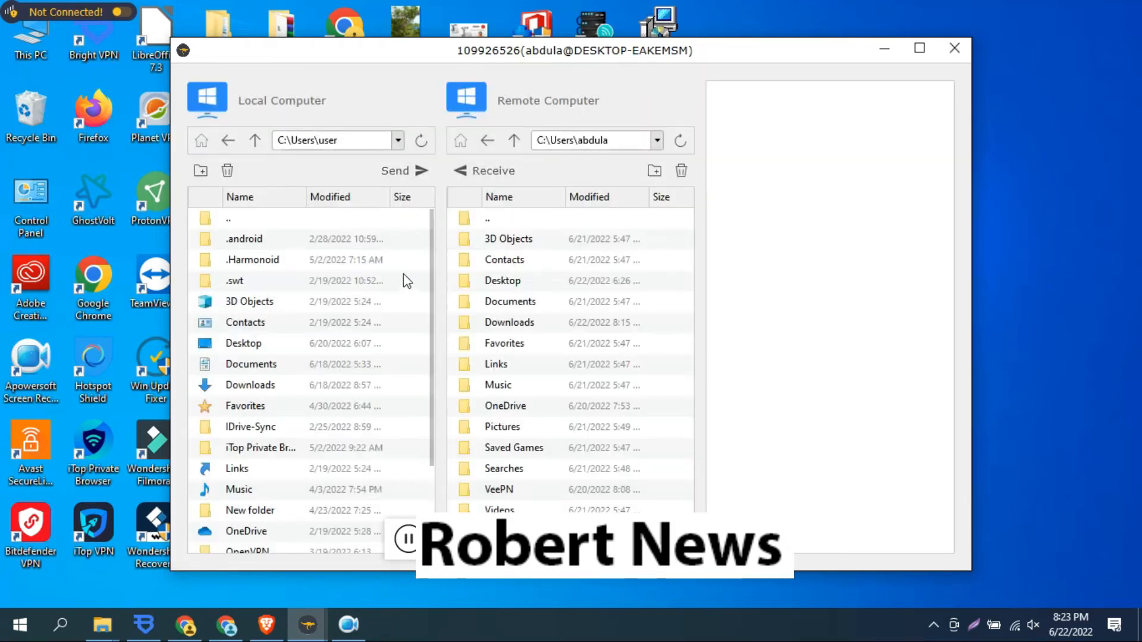
pyautogui.moveTo(525, 200)
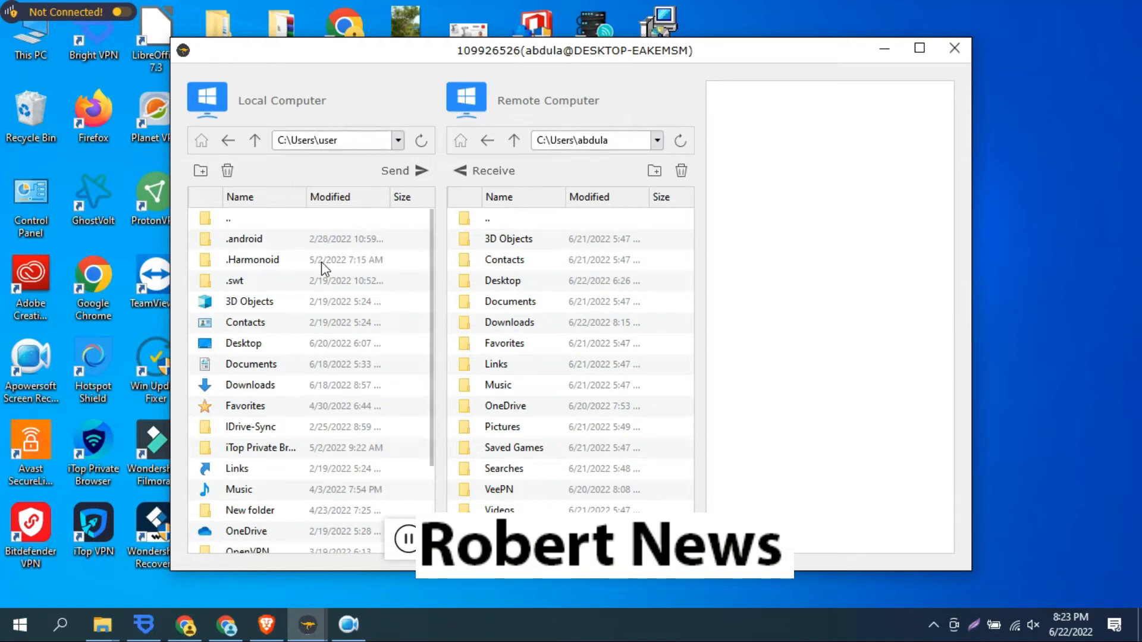
pyautogui.moveTo(284, 336)
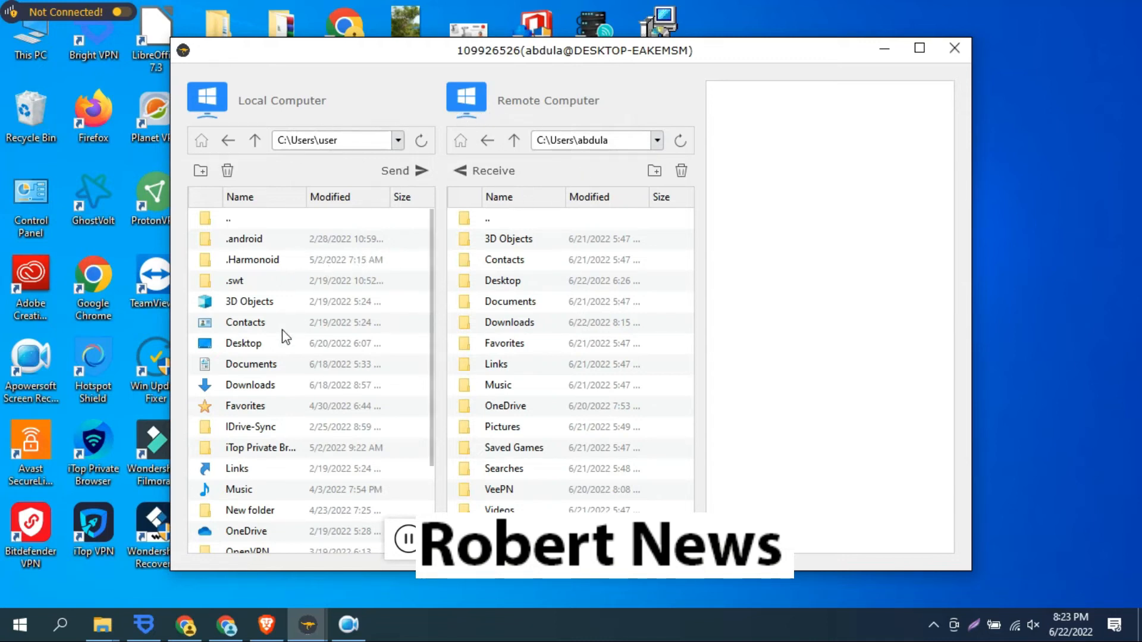
pyautogui.doubleClick(243, 343)
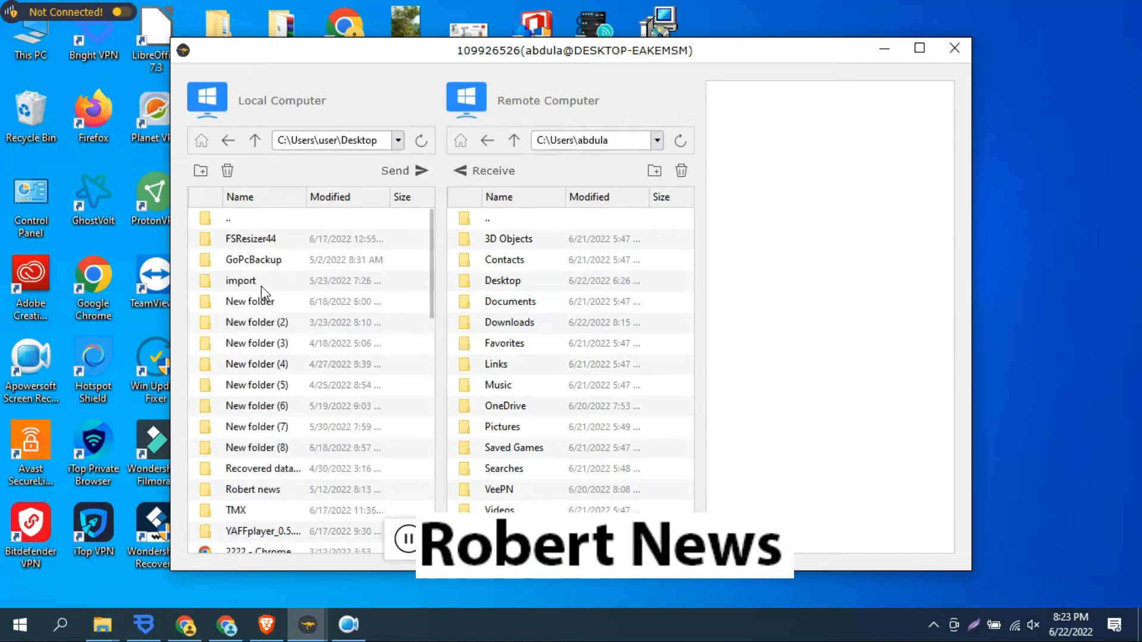
pyautogui.click(240, 281)
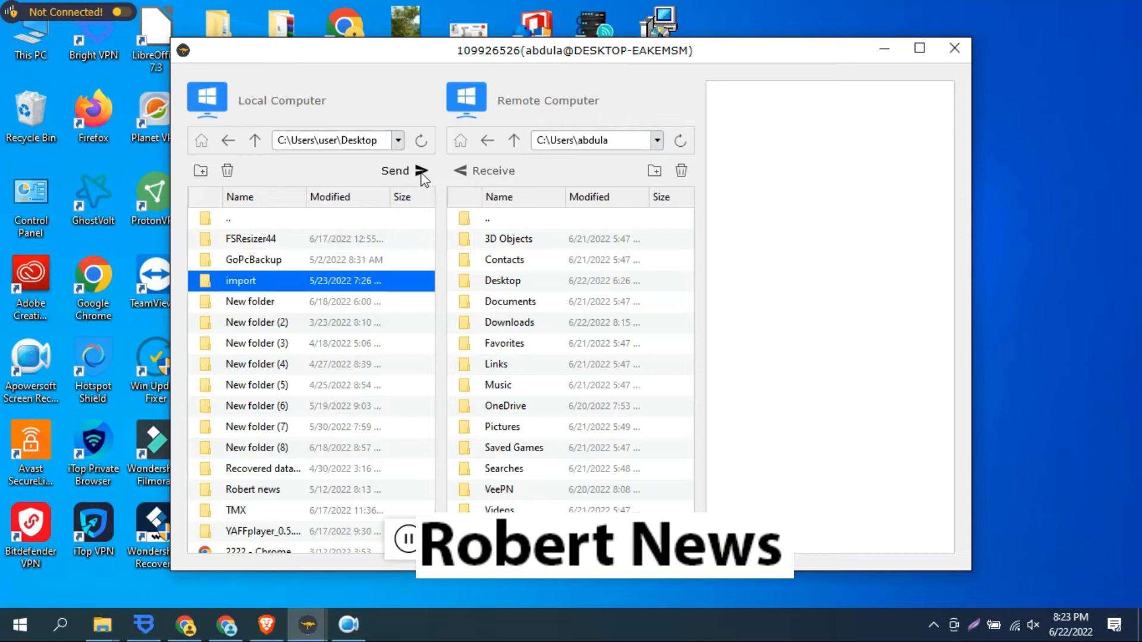
pyautogui.click(395, 170)
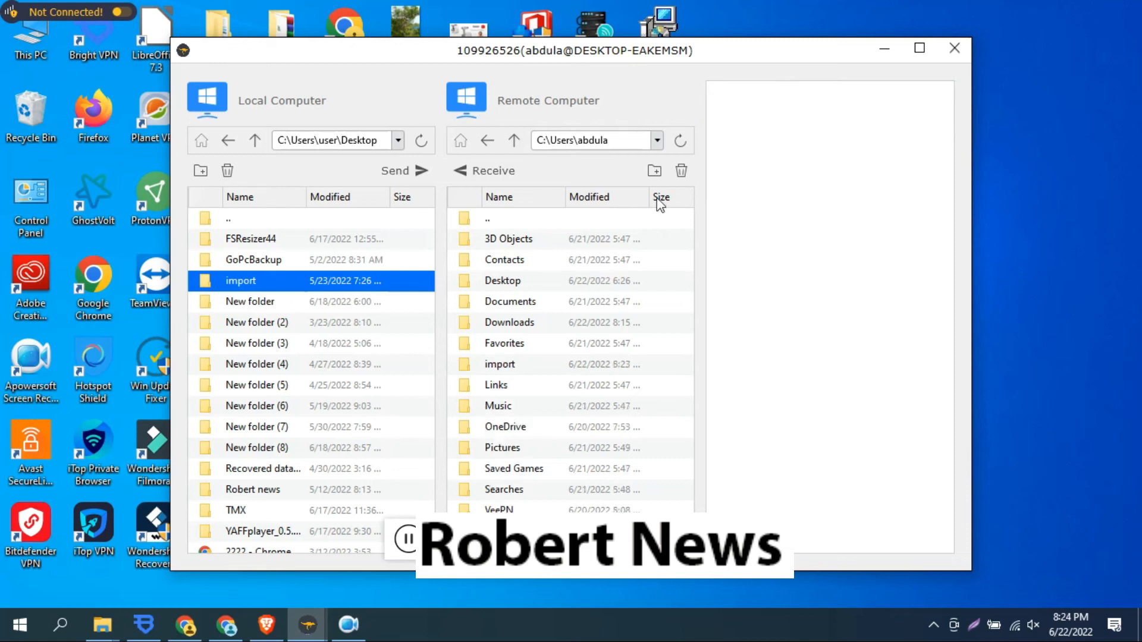
# Send the local Desktop's TMX folder (all 4 files) to the remote user folder.
pyautogui.click(248, 510)
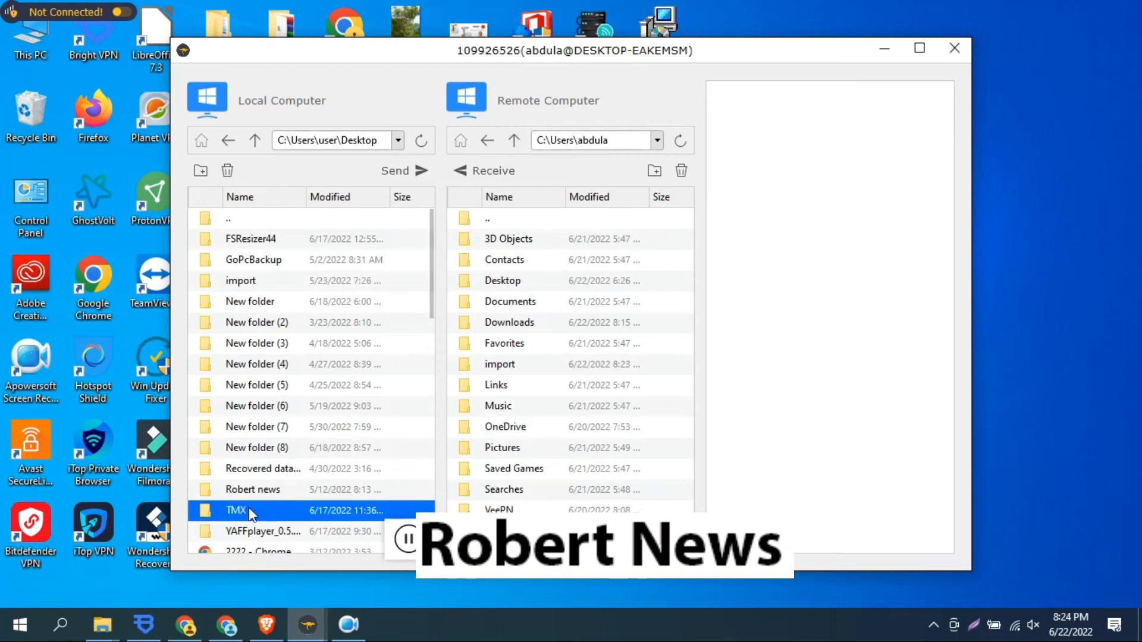
pyautogui.moveTo(395, 170)
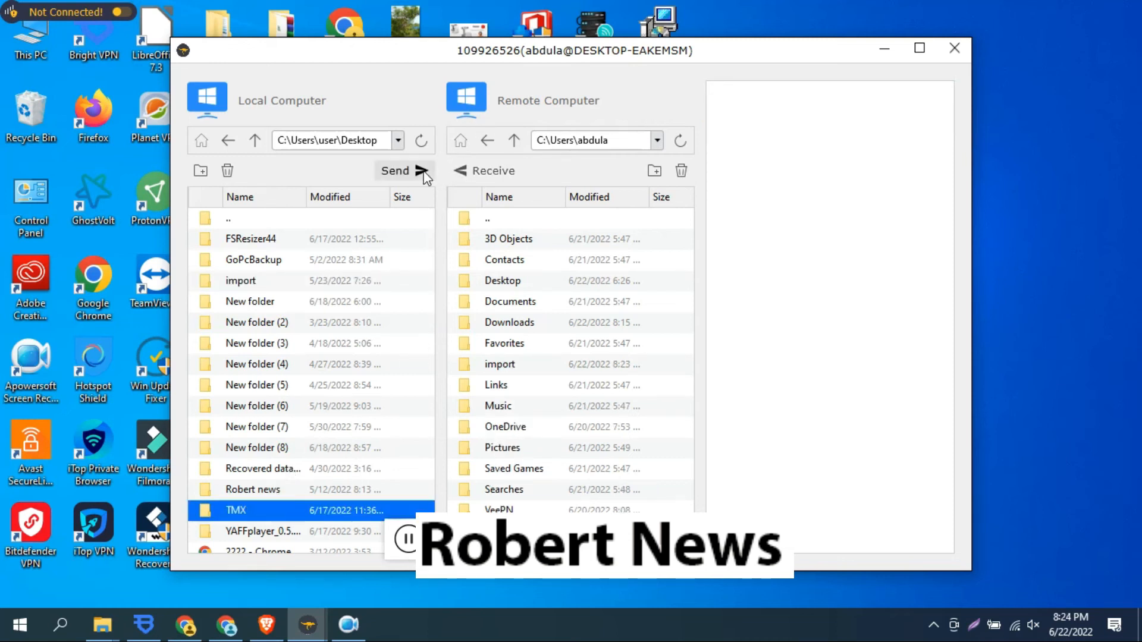
pyautogui.click(395, 170)
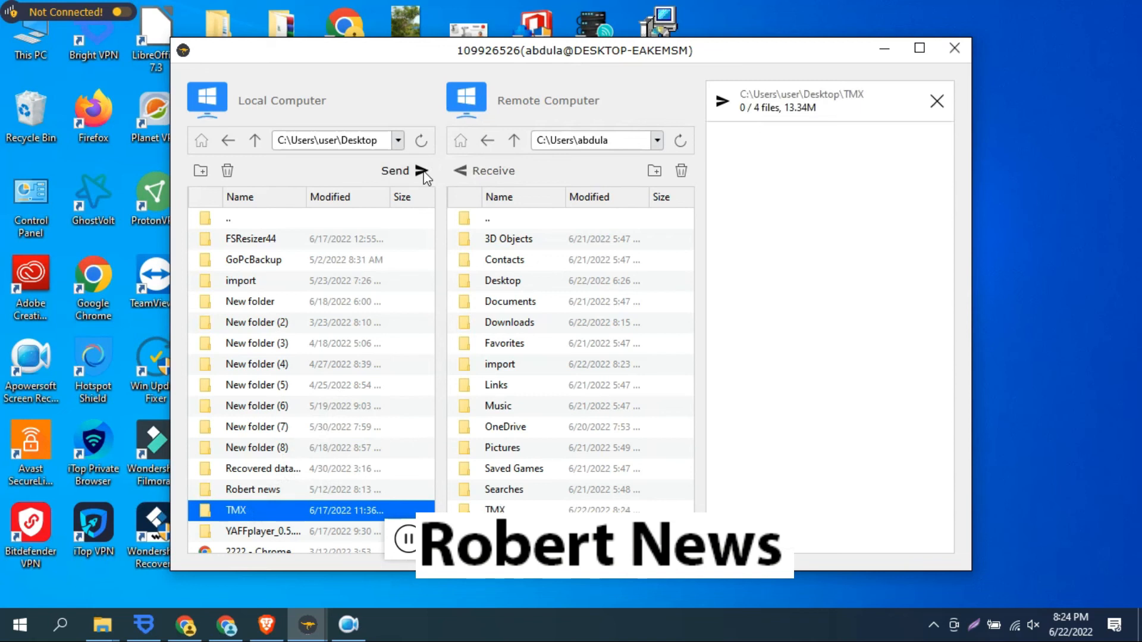
pyautogui.moveTo(537, 179)
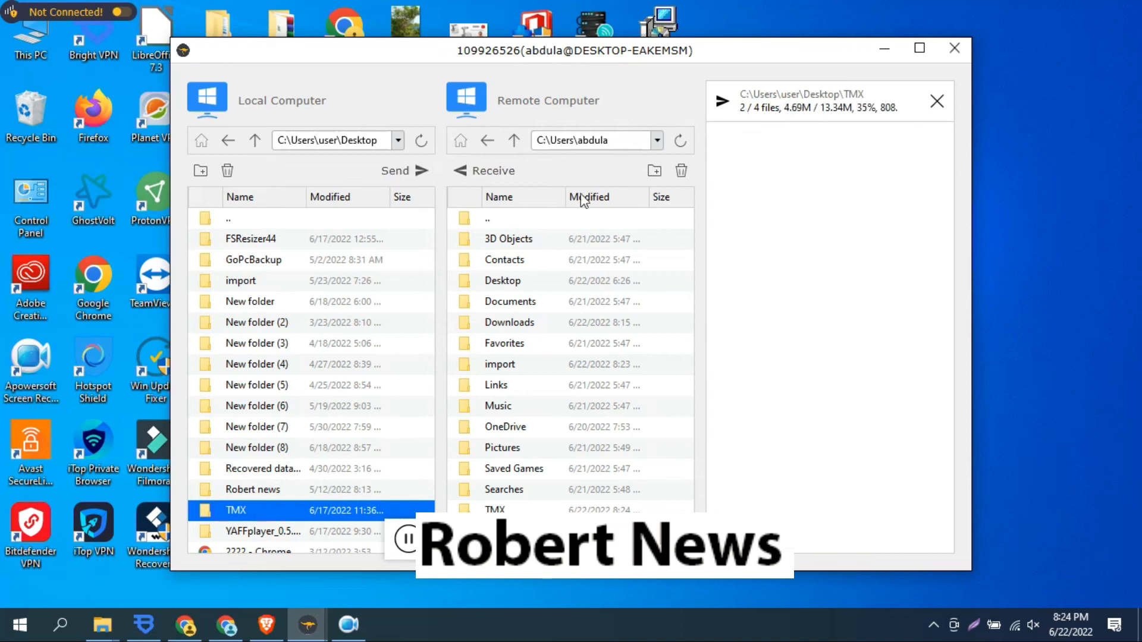
pyautogui.click(397, 140)
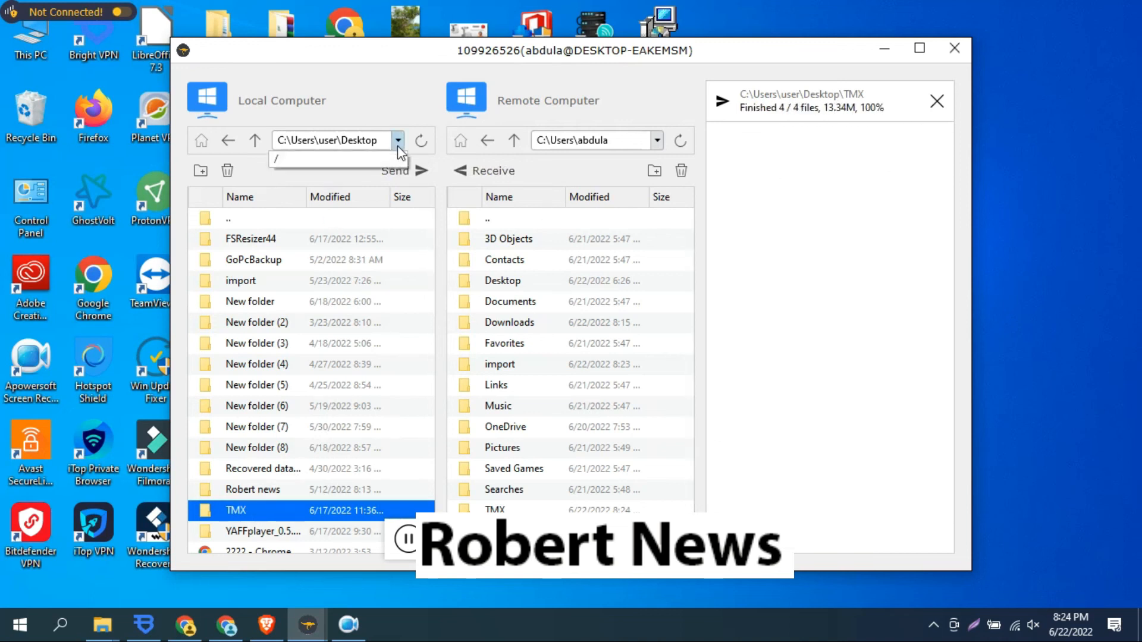